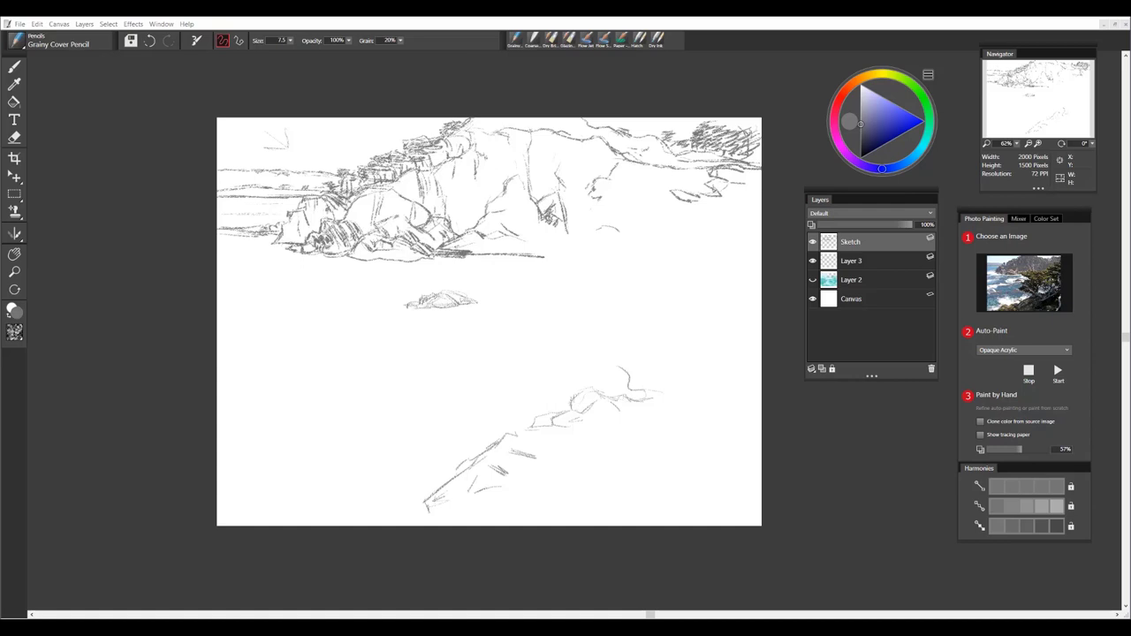
mouse_move(304, 250)
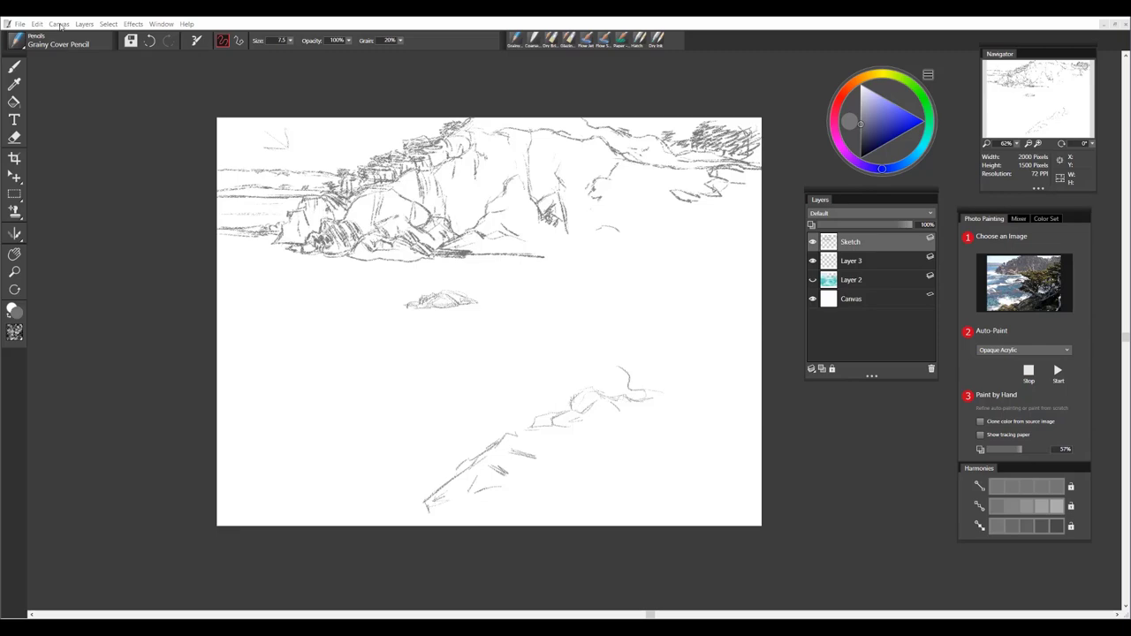
- Turn on tracing paper over the cypress photo and set its opacity to 46%
left_click(59, 24)
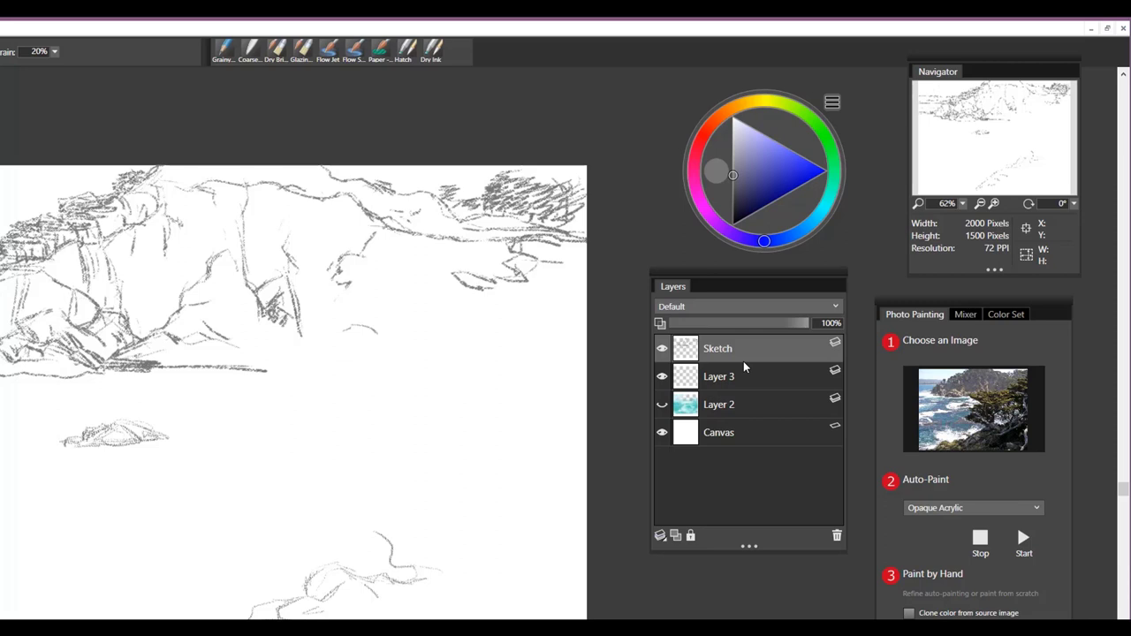
mouse_move(745, 368)
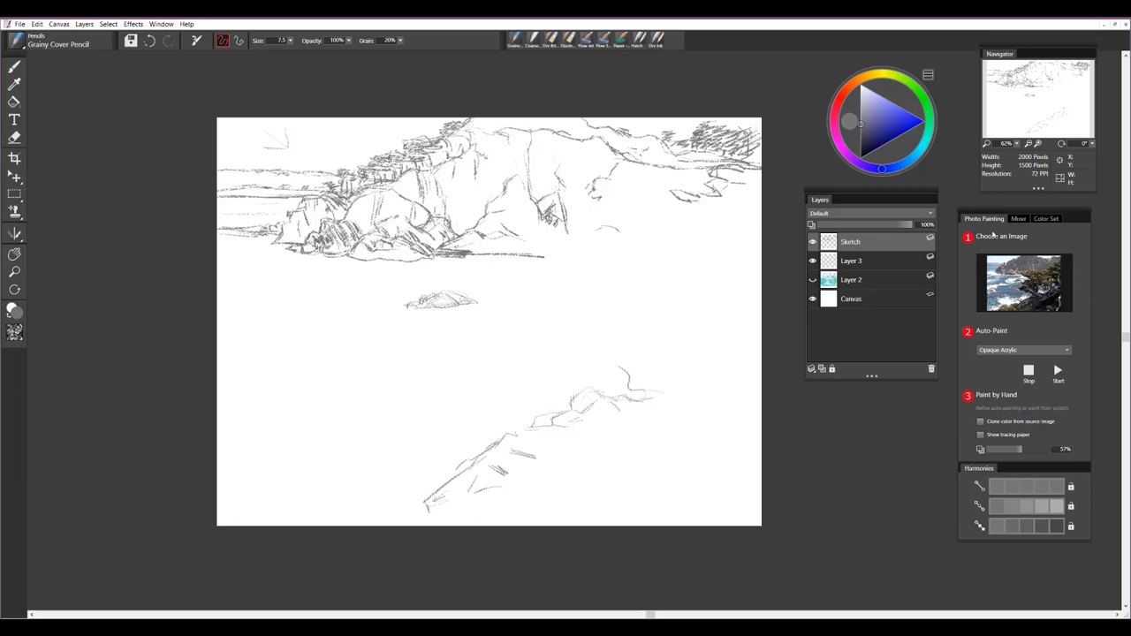
mouse_move(1011, 267)
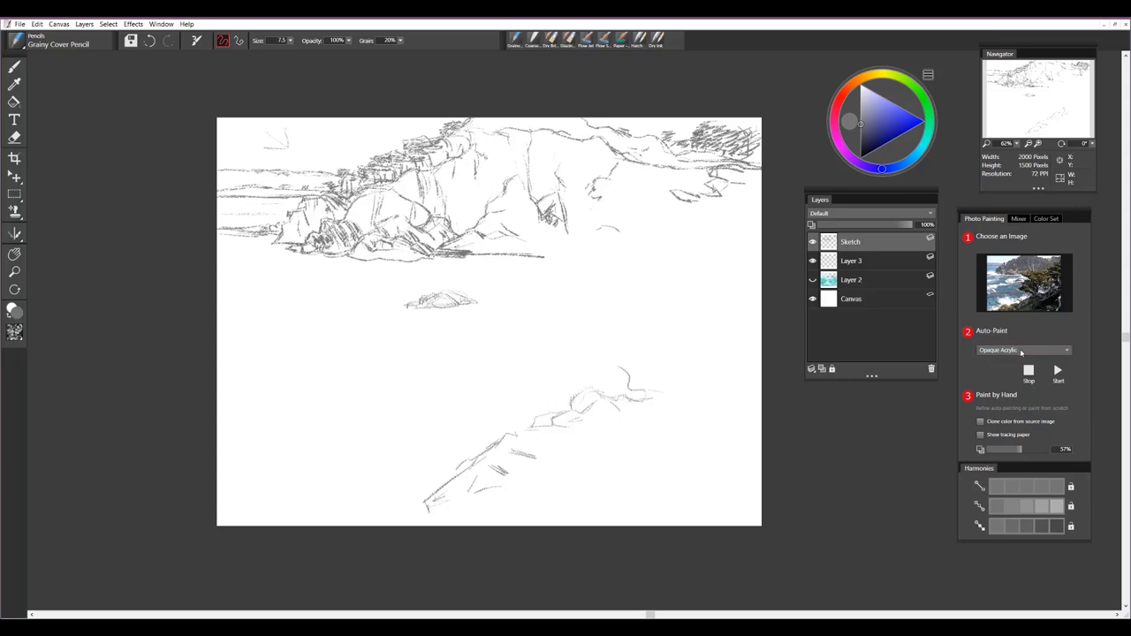
mouse_move(1016, 331)
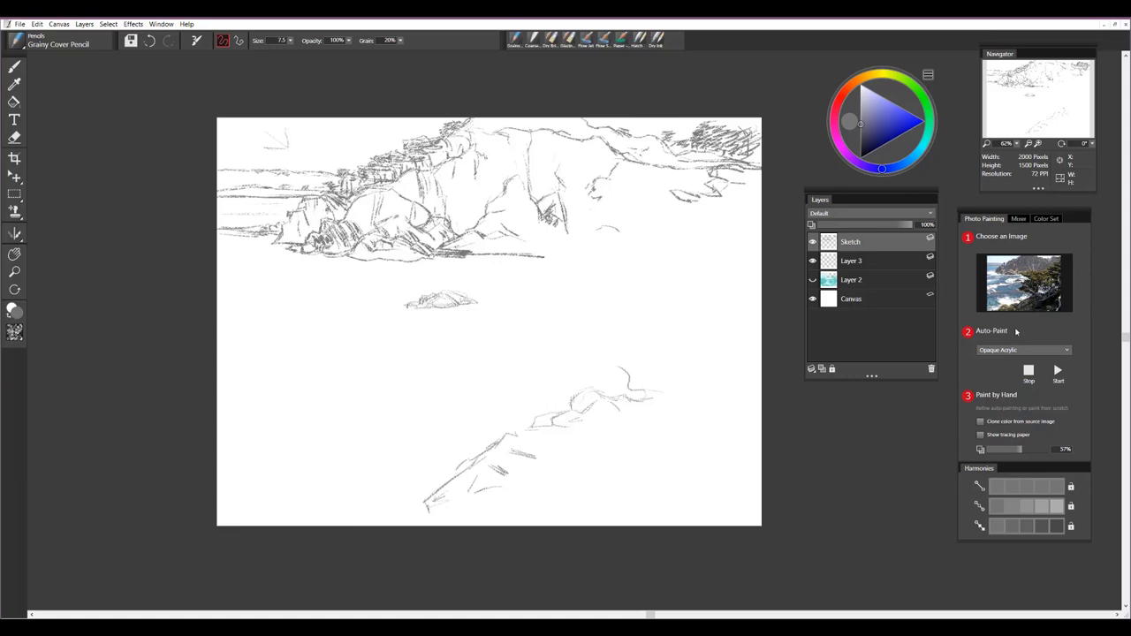
mouse_move(1024, 399)
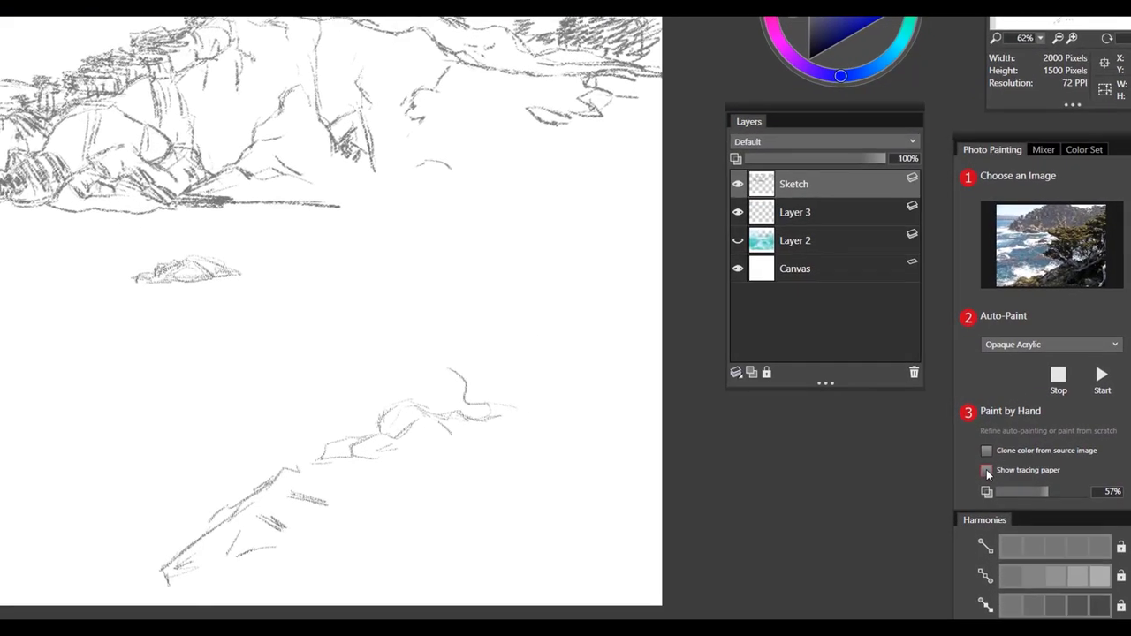
left_click(987, 470)
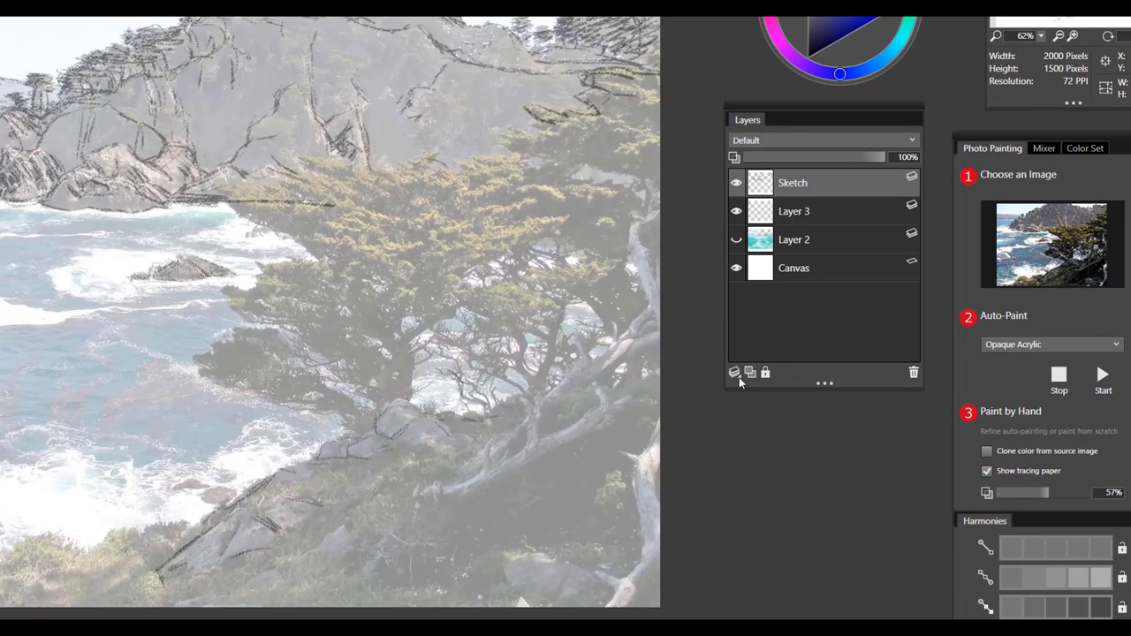
mouse_move(734, 372)
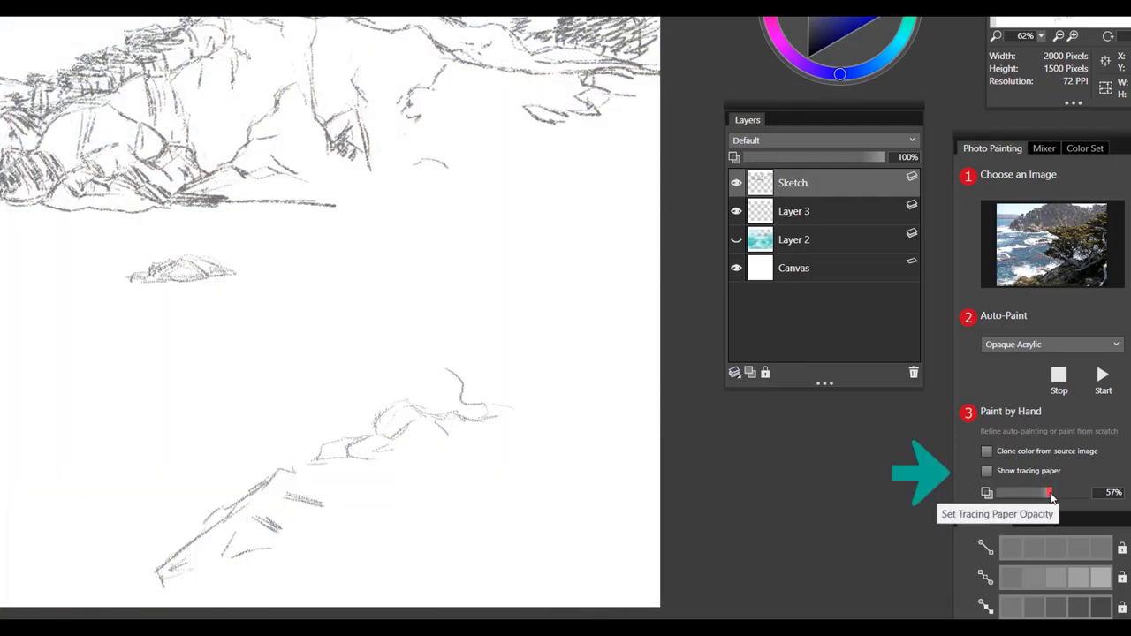
left_click_drag(1047, 492, 1073, 493)
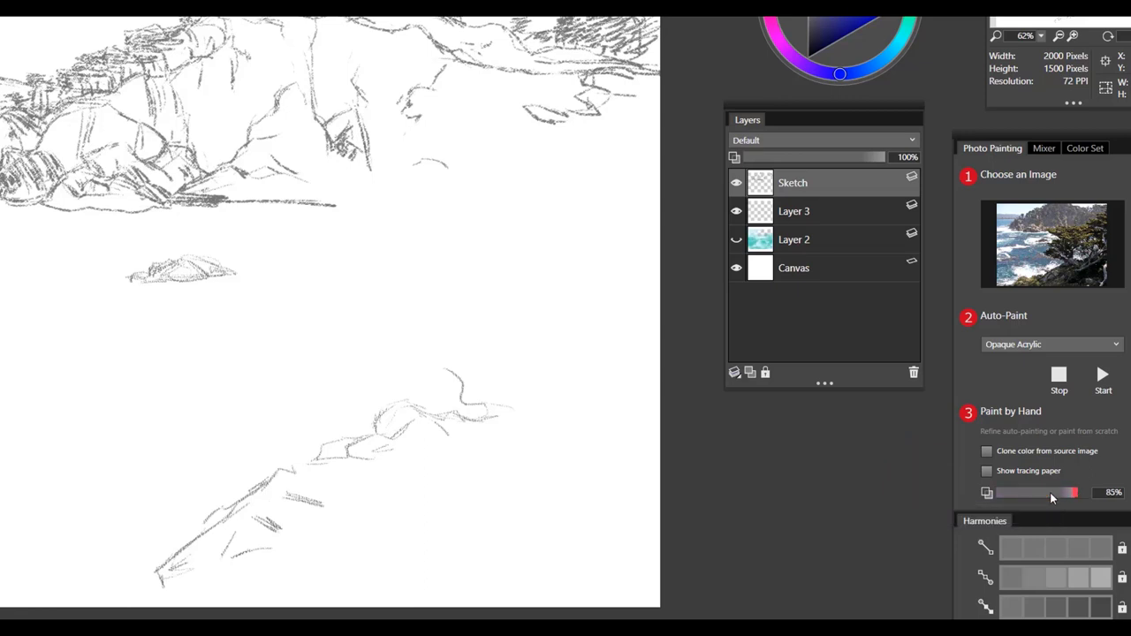
left_click(986, 470)
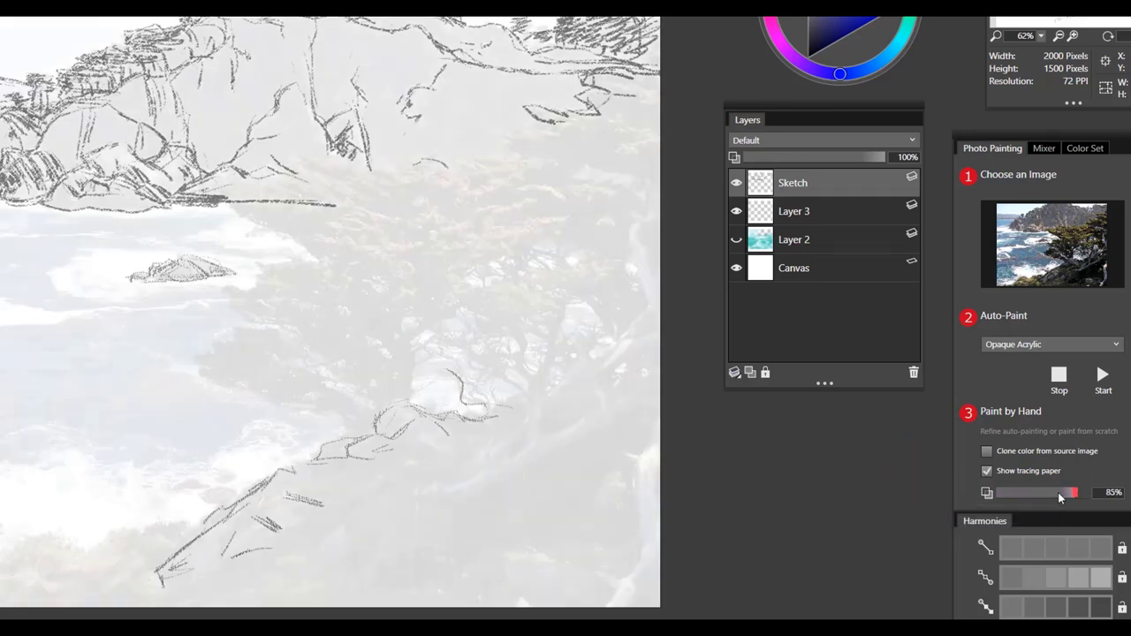
left_click_drag(1075, 492, 1039, 492)
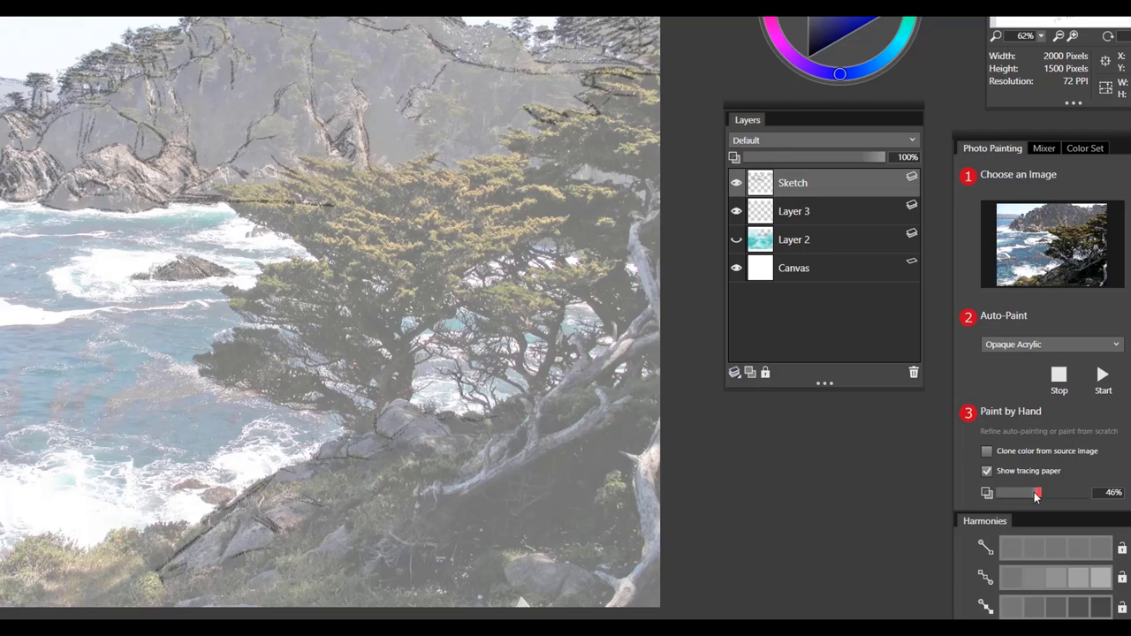
mouse_move(1038, 494)
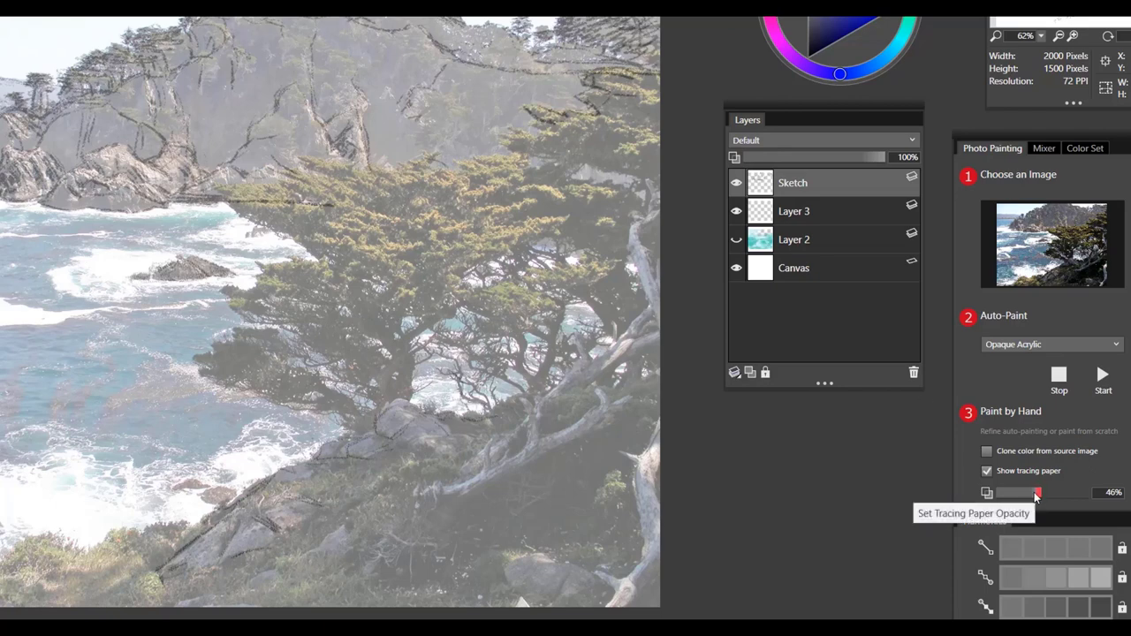
mouse_move(839, 470)
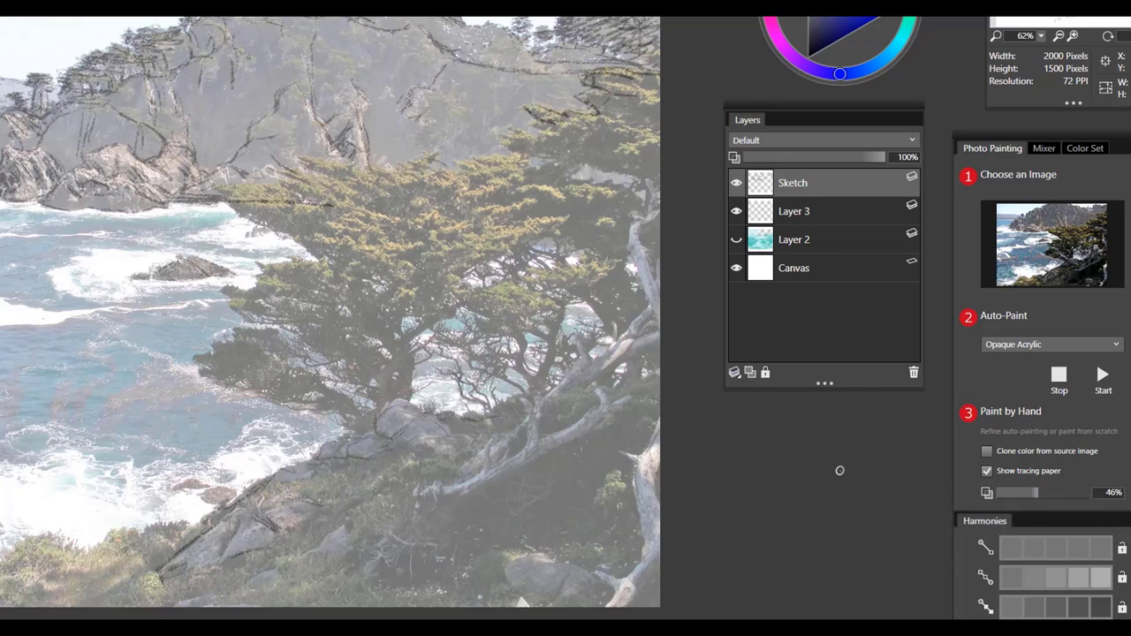
mouse_move(838, 449)
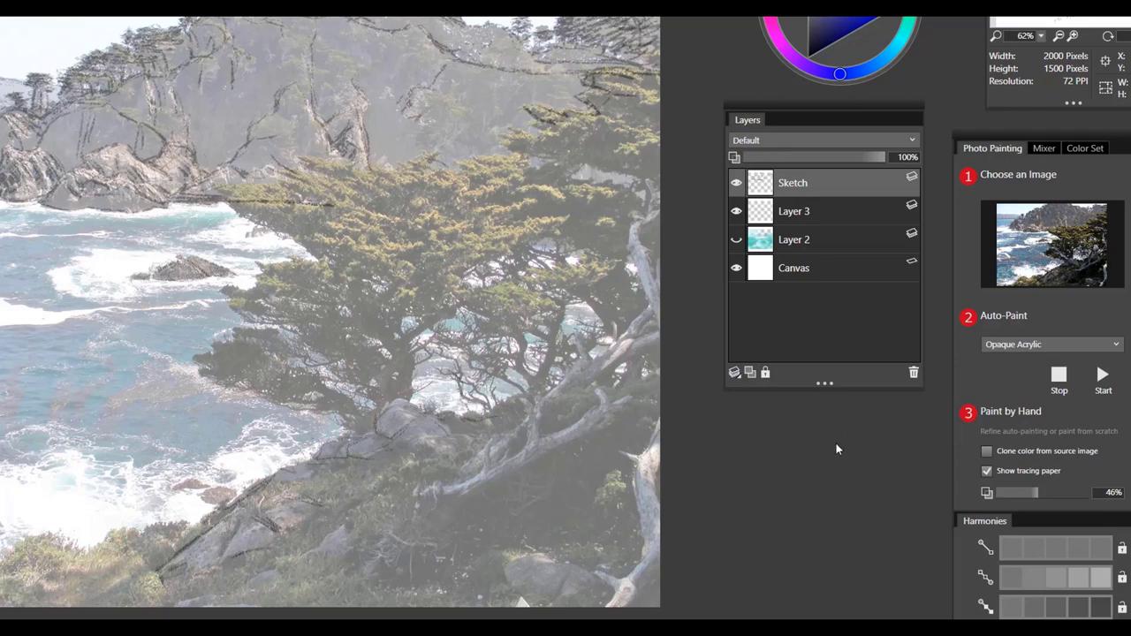
mouse_move(840, 192)
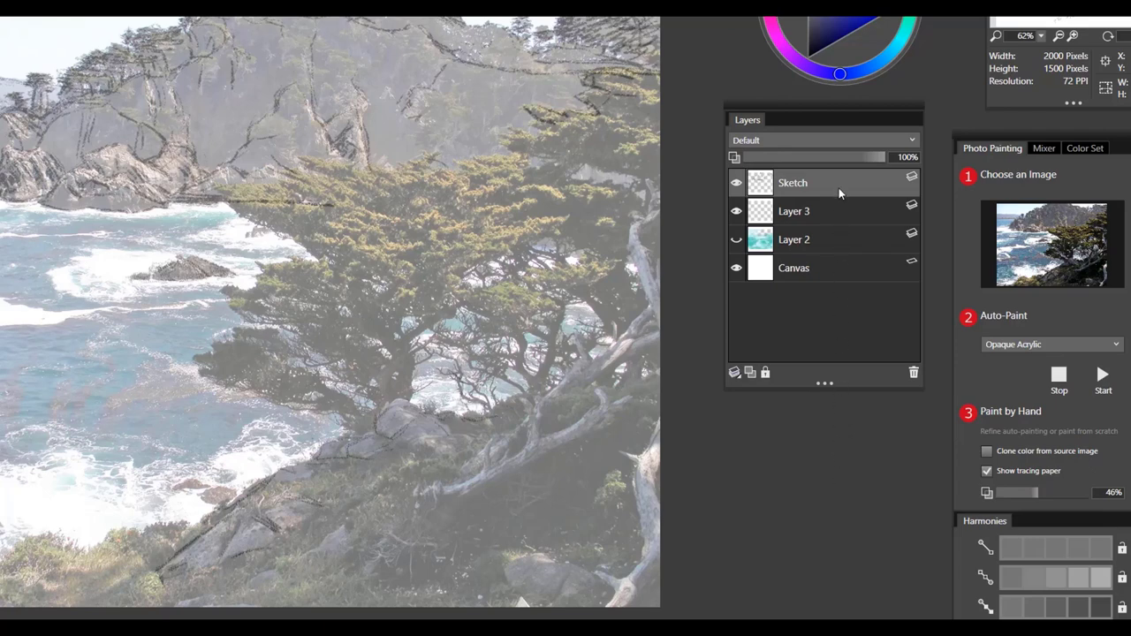
mouse_move(835, 274)
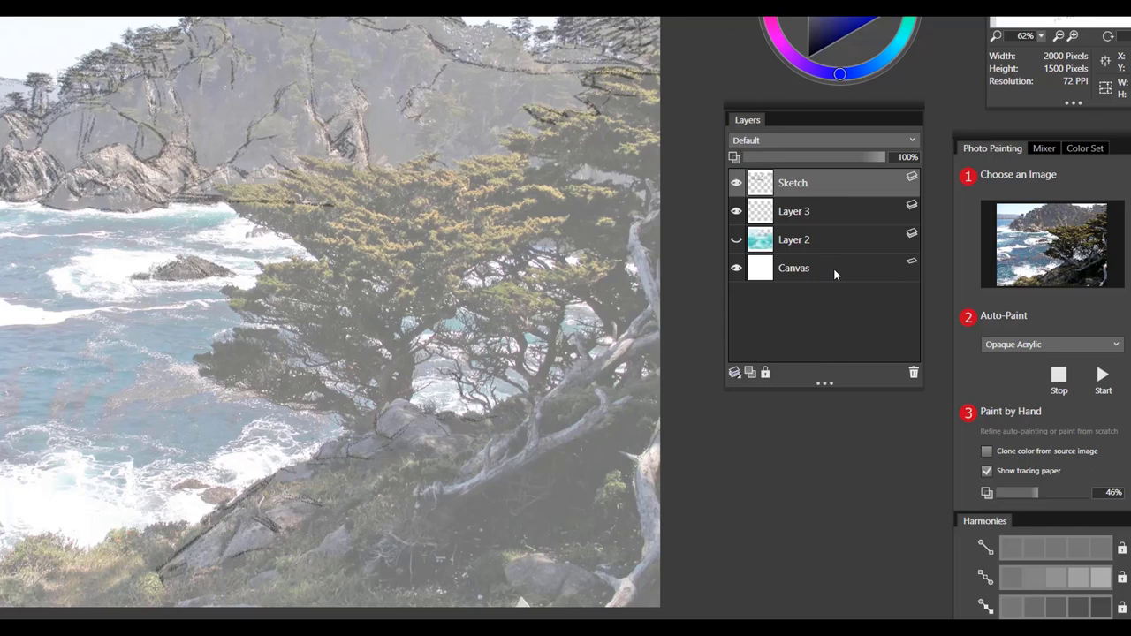
mouse_move(835, 259)
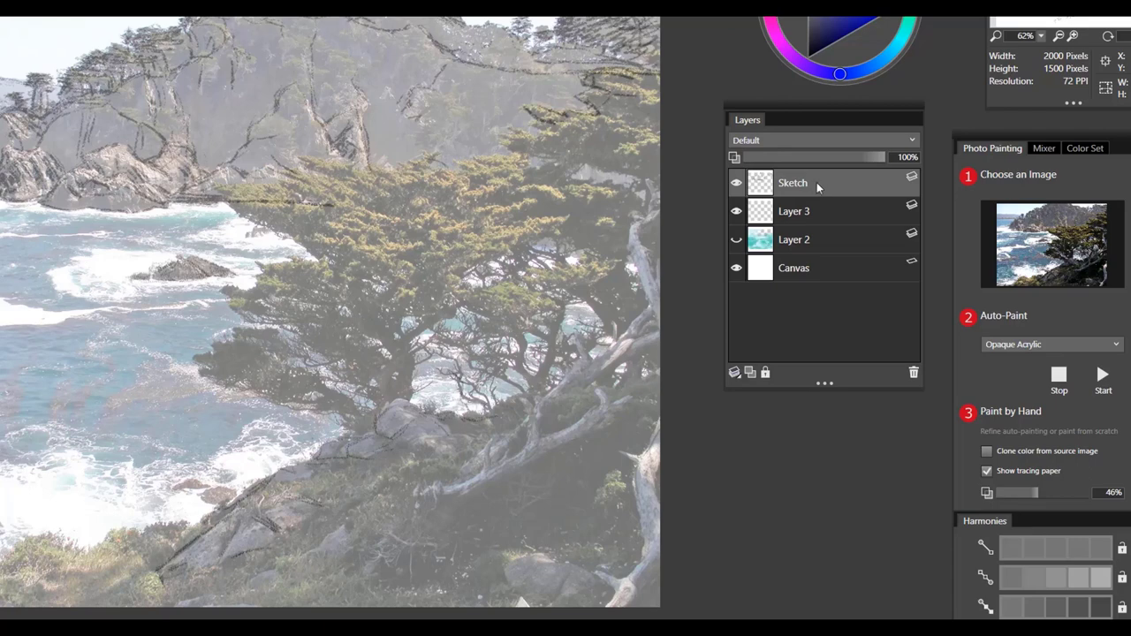
mouse_move(773, 113)
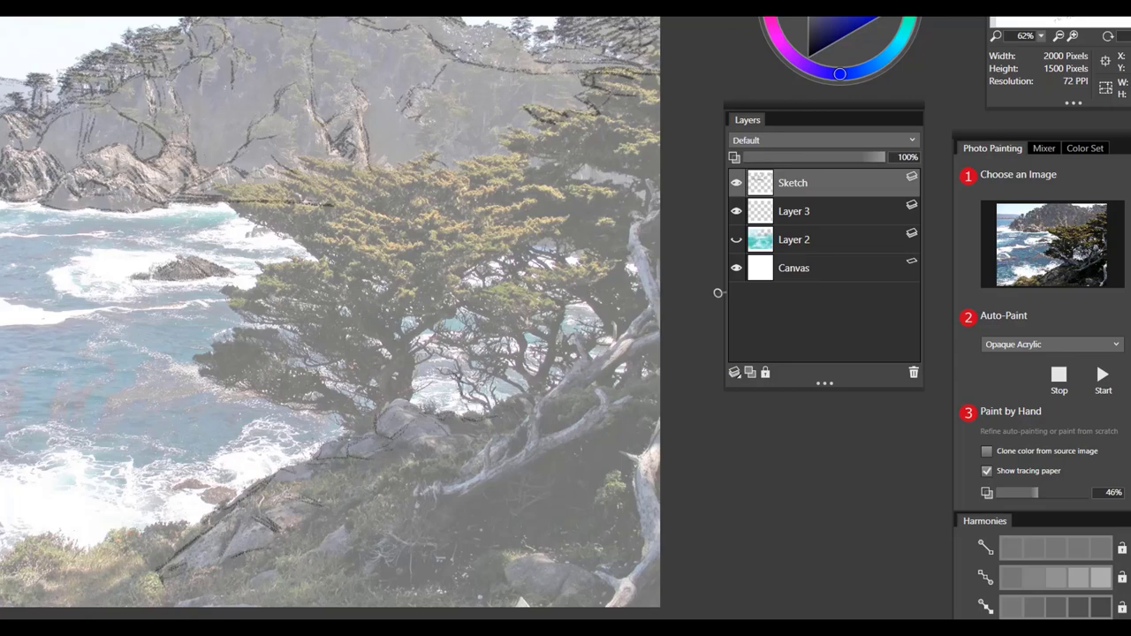
mouse_move(718, 292)
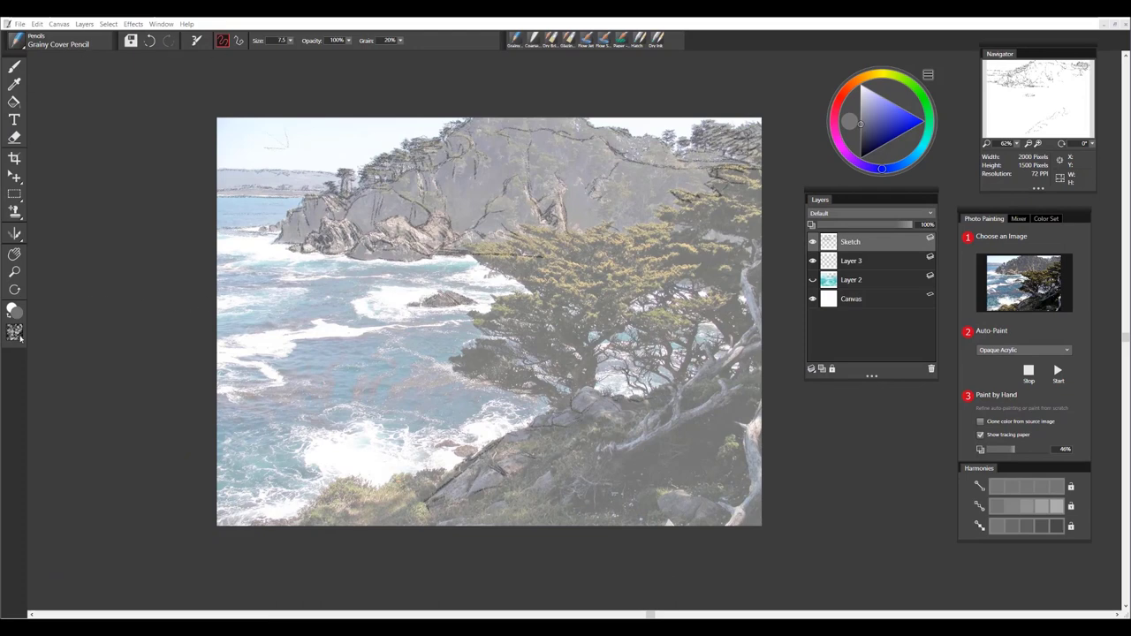
- Trace additional cliff detail lines over the reference photo with the pencil
left_click(15, 334)
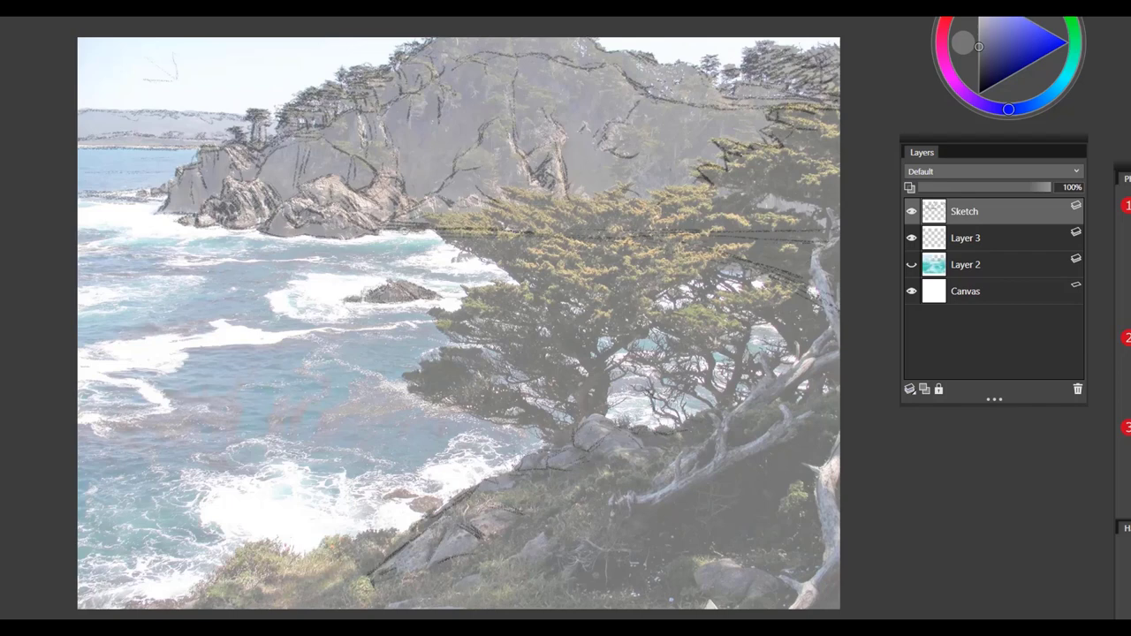
left_click_drag(287, 241, 384, 237)
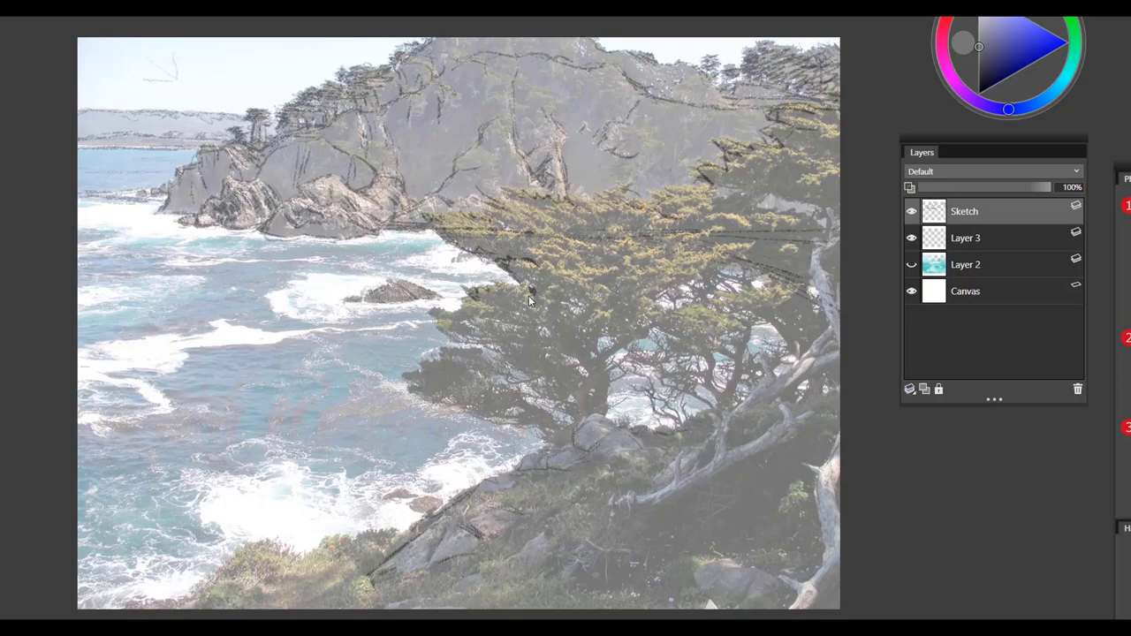
mouse_move(532, 298)
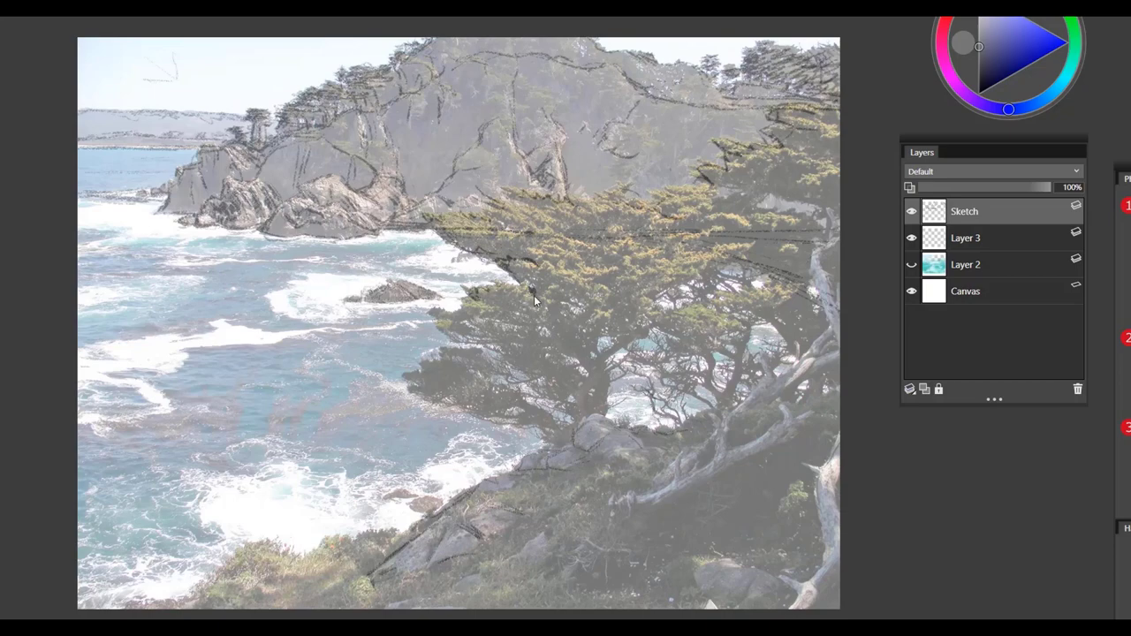
mouse_move(532, 290)
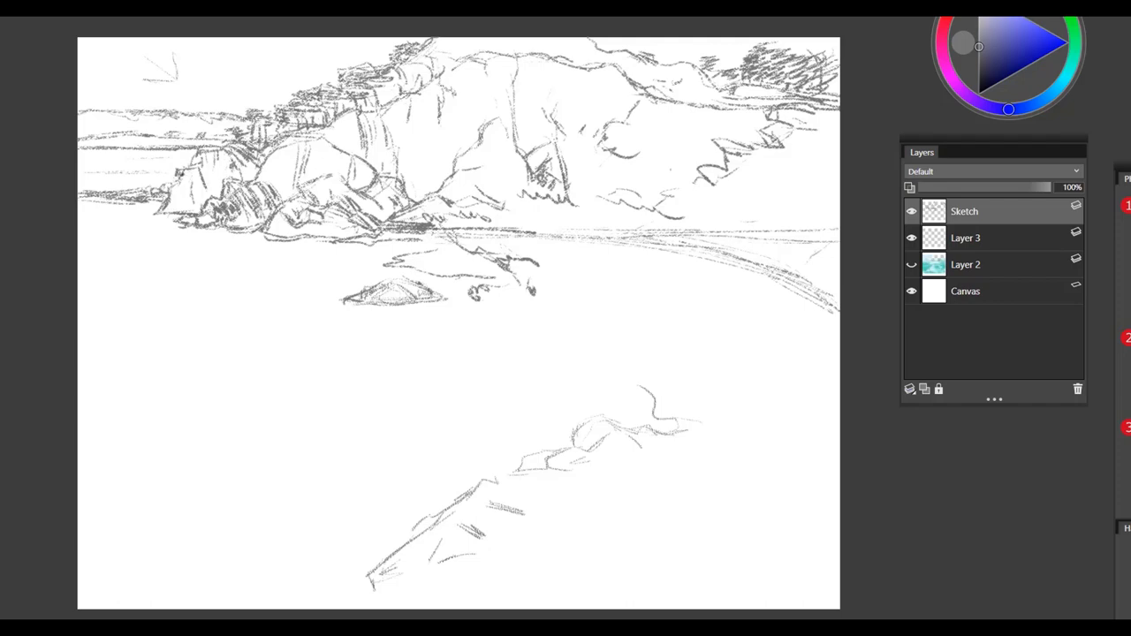
- Make the photo layer visible again and begin tracing the wave edges
left_click(911, 265)
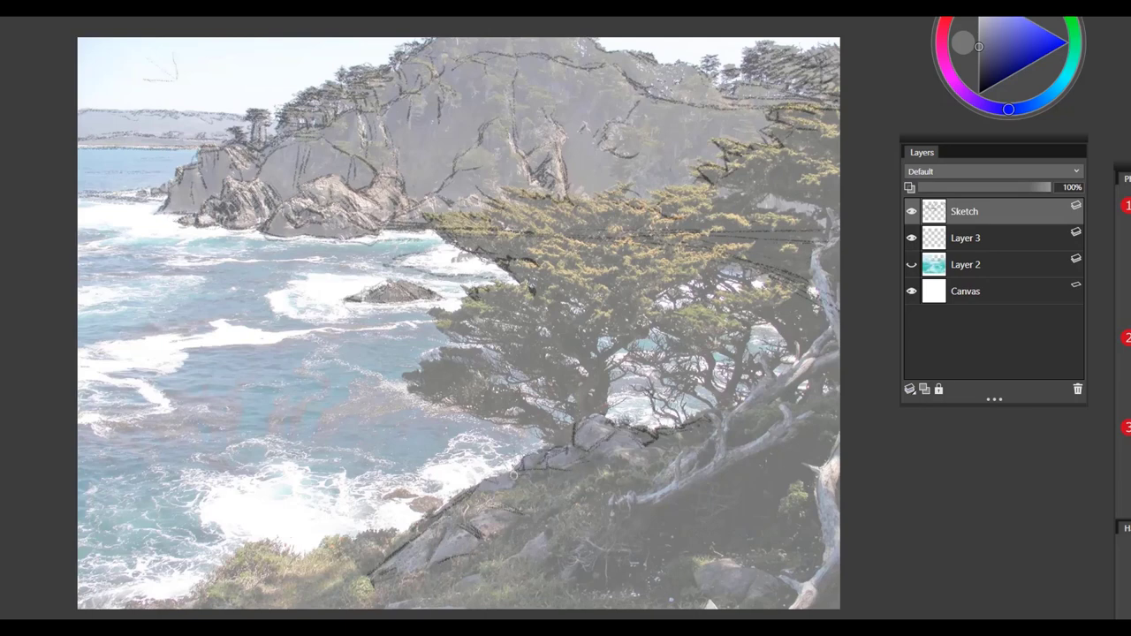
left_click_drag(459, 477, 521, 530)
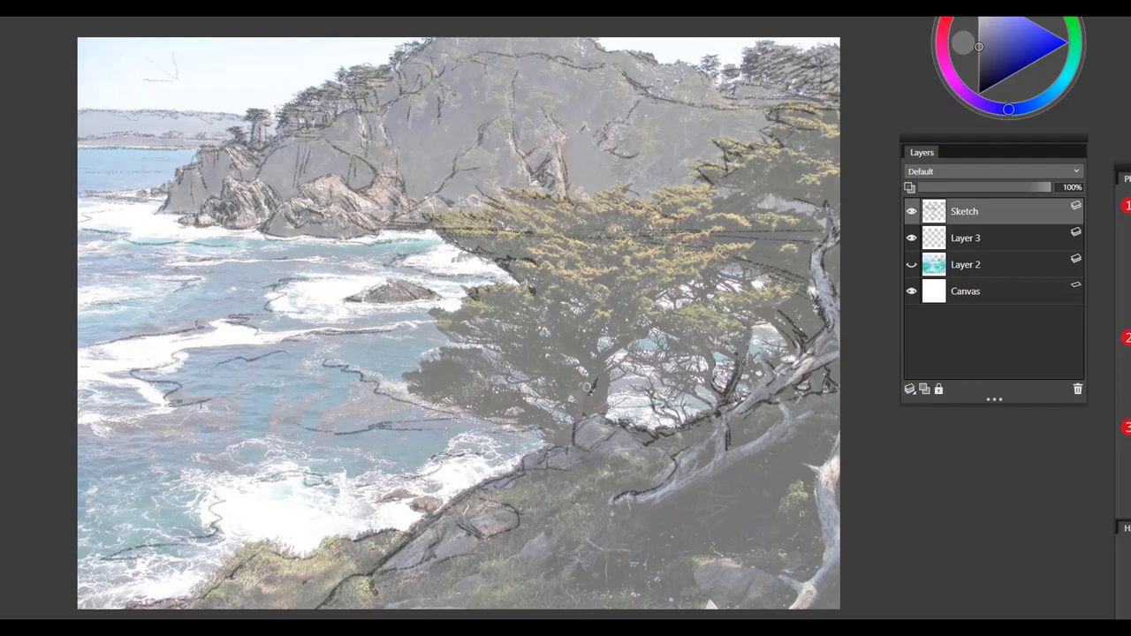
- Sketch the cypress trunk and its branch lines over the photo
left_click_drag(586, 387, 642, 320)
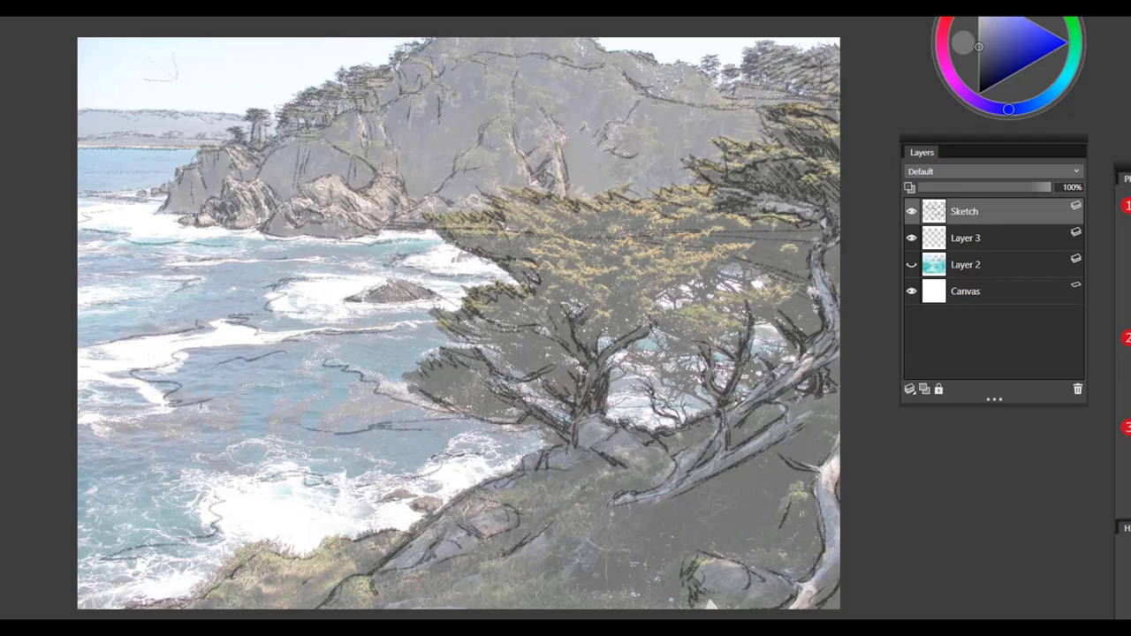
left_click_drag(556, 464, 685, 442)
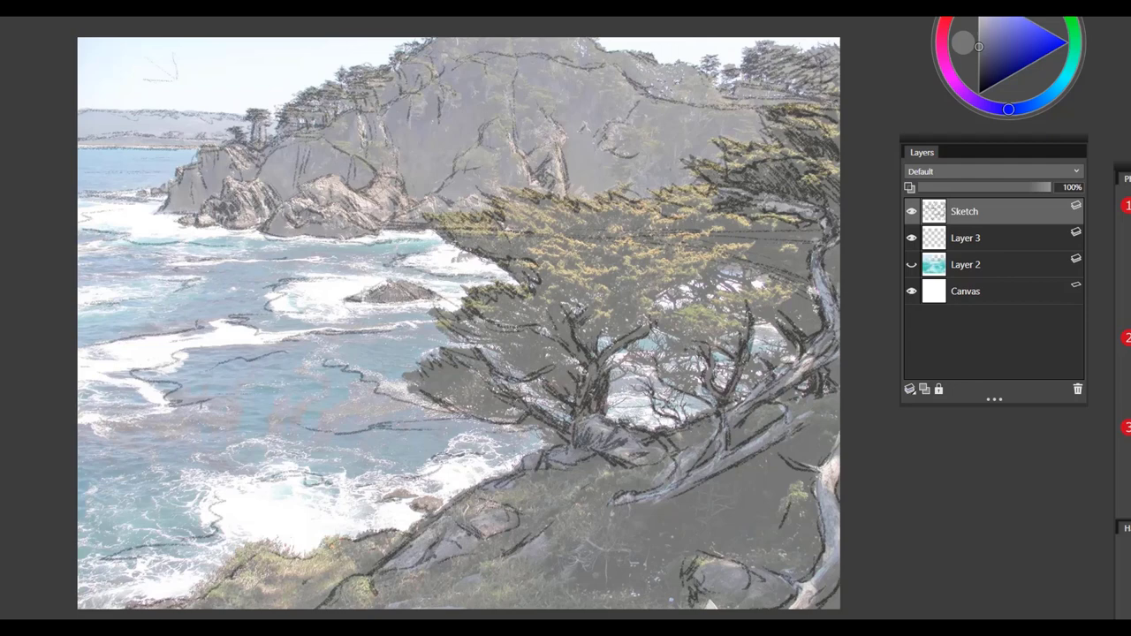
- Add pencil strokes to the cypress branch clusters and the upper tree foliage
left_click(776, 396)
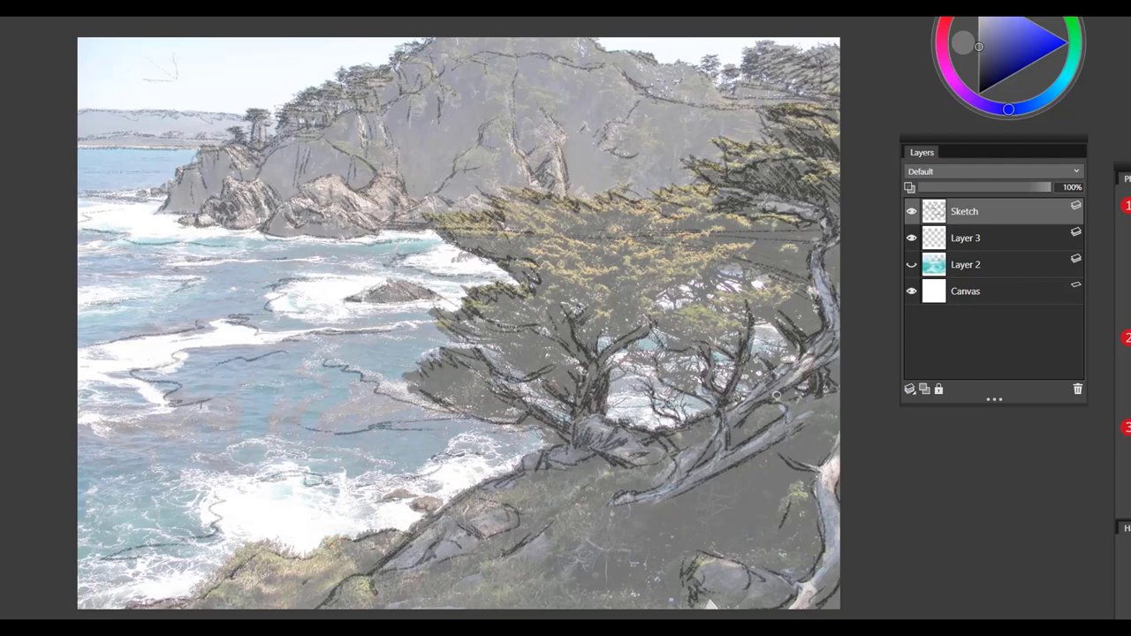
left_click_drag(724, 416, 795, 371)
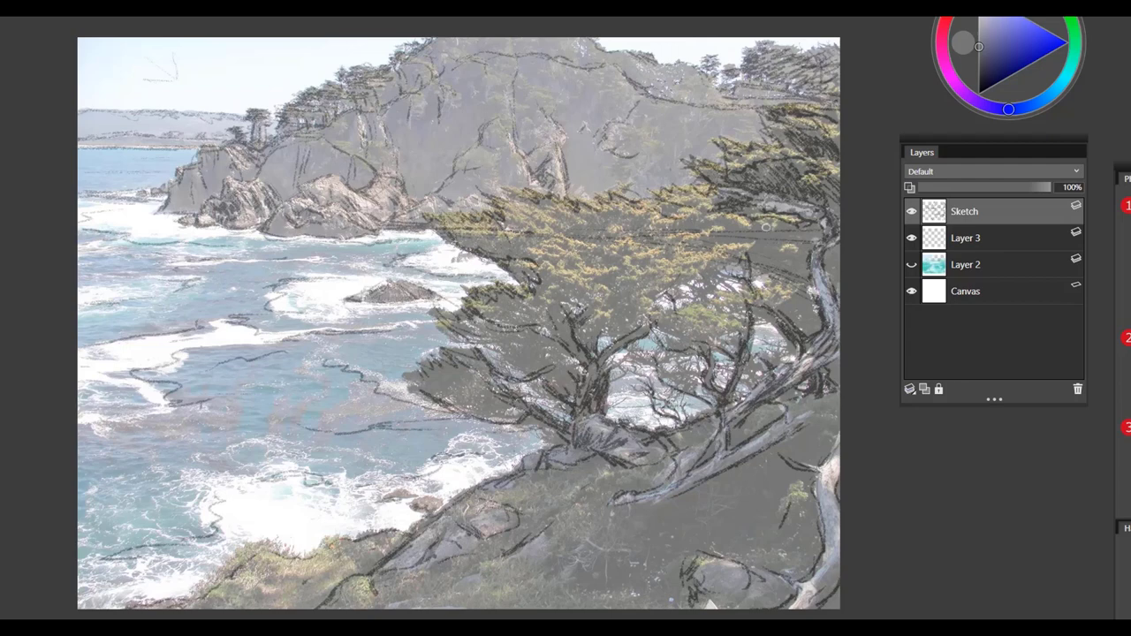
left_click_drag(698, 234, 765, 228)
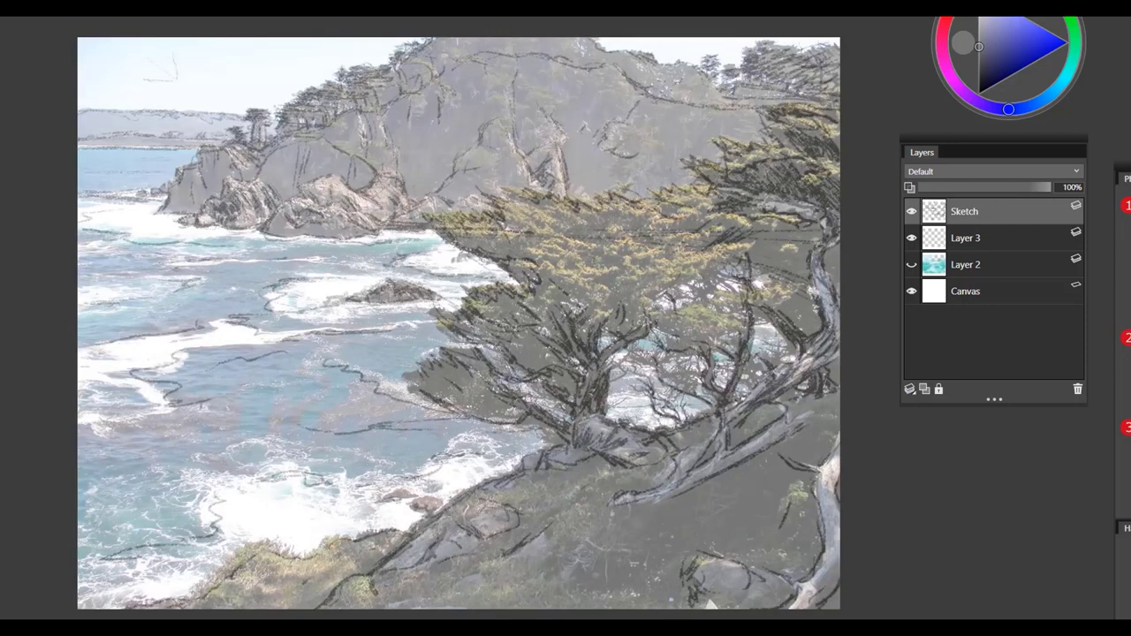
- Stroke foliage texture across the upper left part of the cypress canopy
left_click_drag(504, 274, 698, 331)
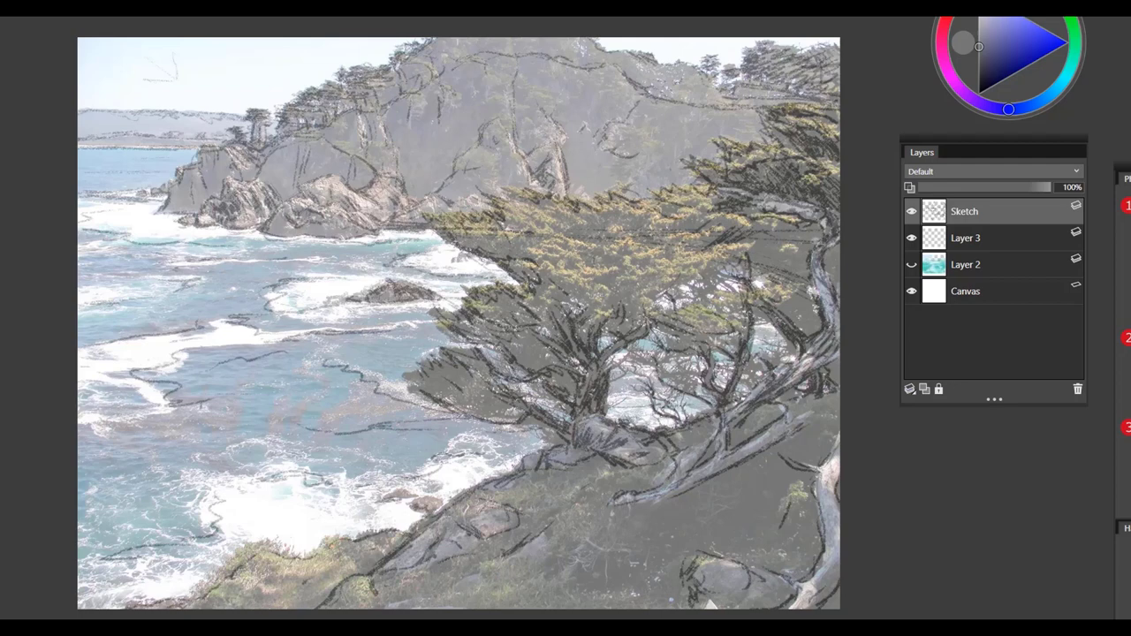
mouse_move(371, 53)
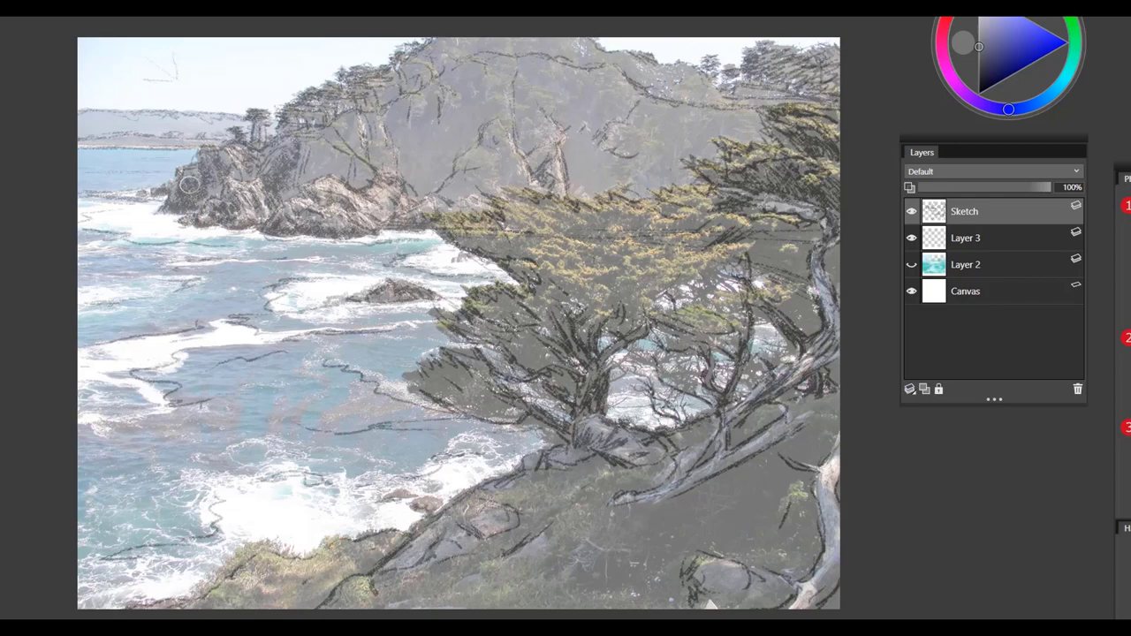
mouse_move(349, 228)
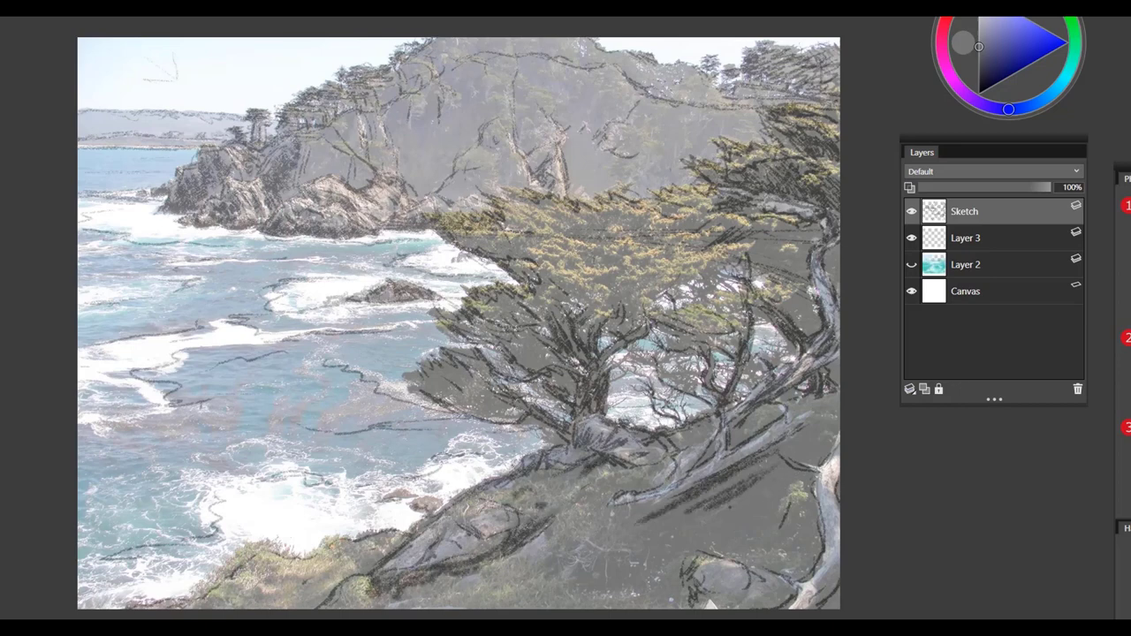
- Shade the cypress trunk bases and the slope beneath them with grainy pencil
left_click_drag(698, 495, 813, 548)
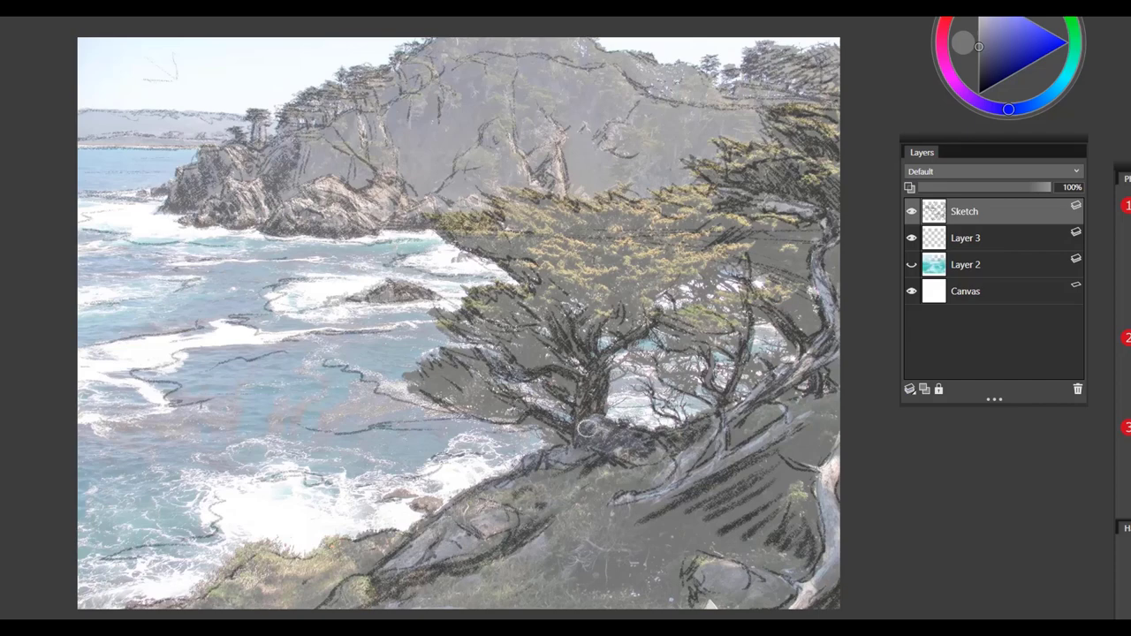
- Hatch diagonal shadows along the right-hand branches and across the lower slope
left_click_drag(583, 429, 645, 477)
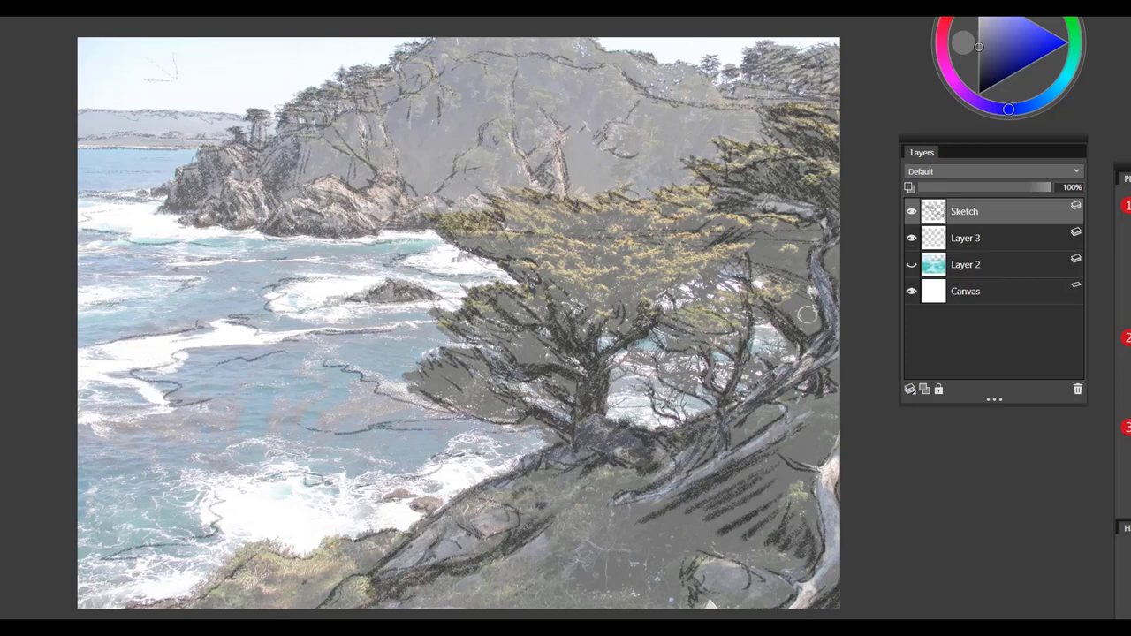
left_click_drag(804, 316, 835, 453)
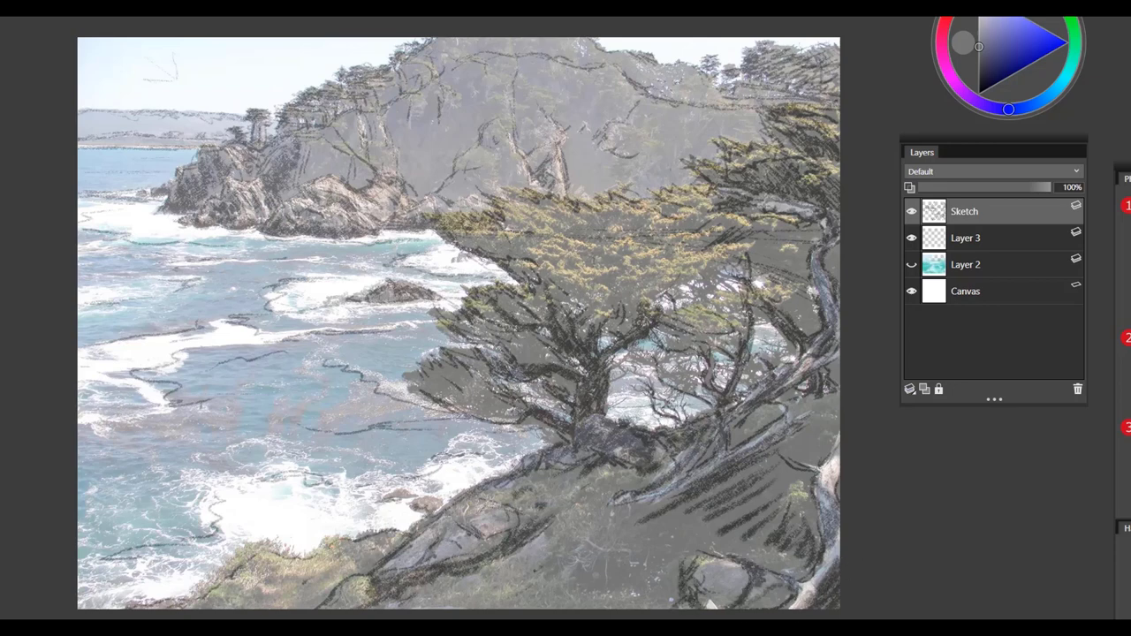
left_click_drag(495, 601, 557, 548)
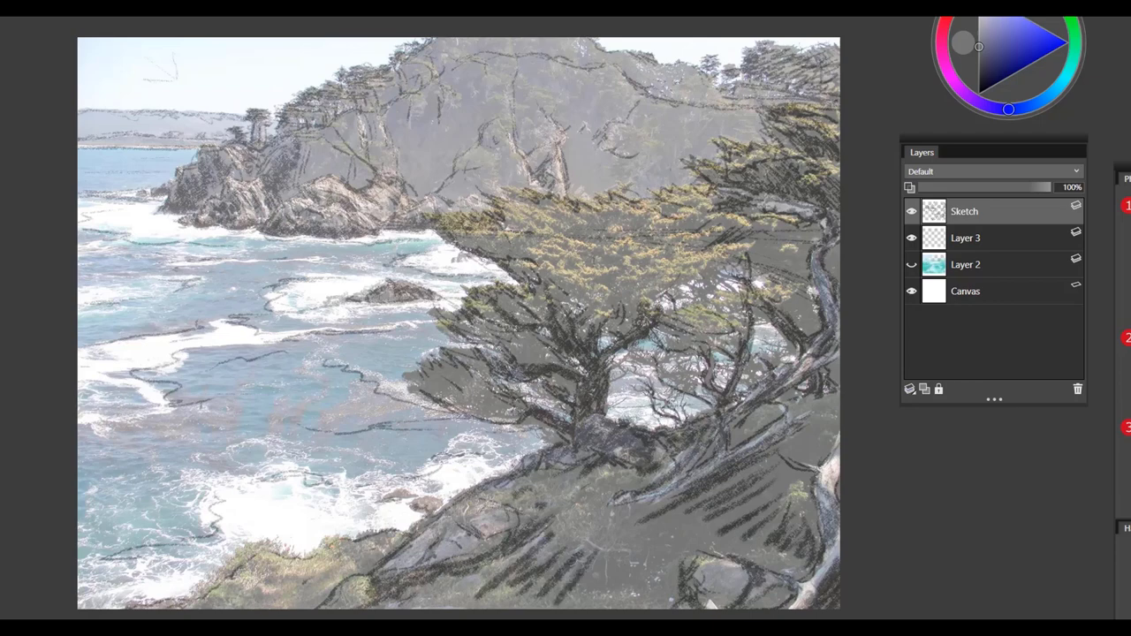
left_click_drag(415, 610, 619, 548)
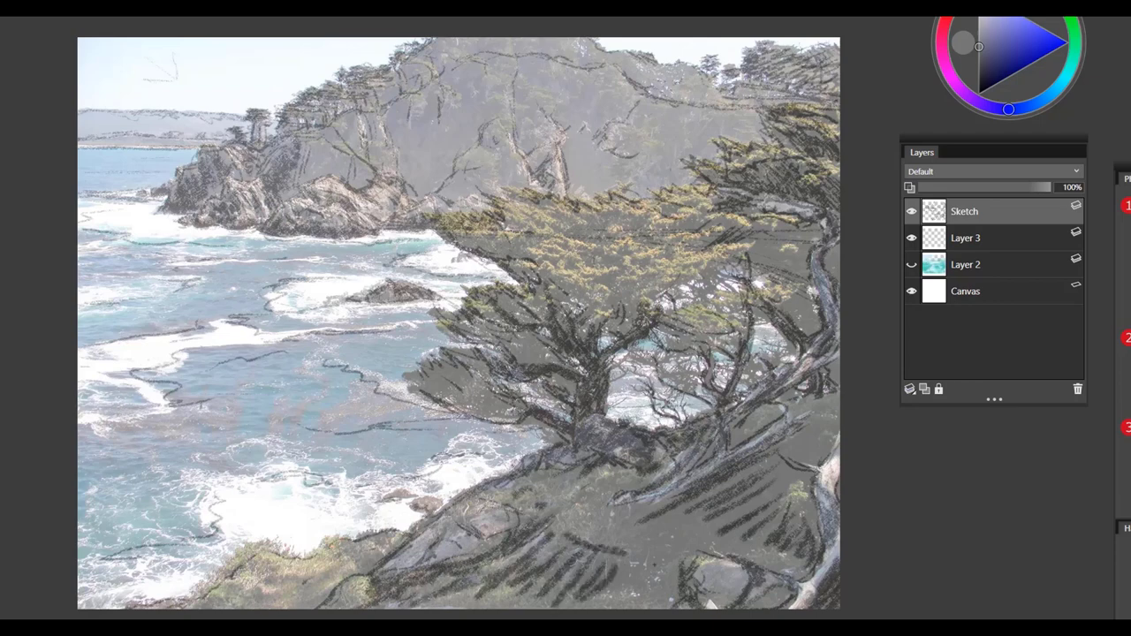